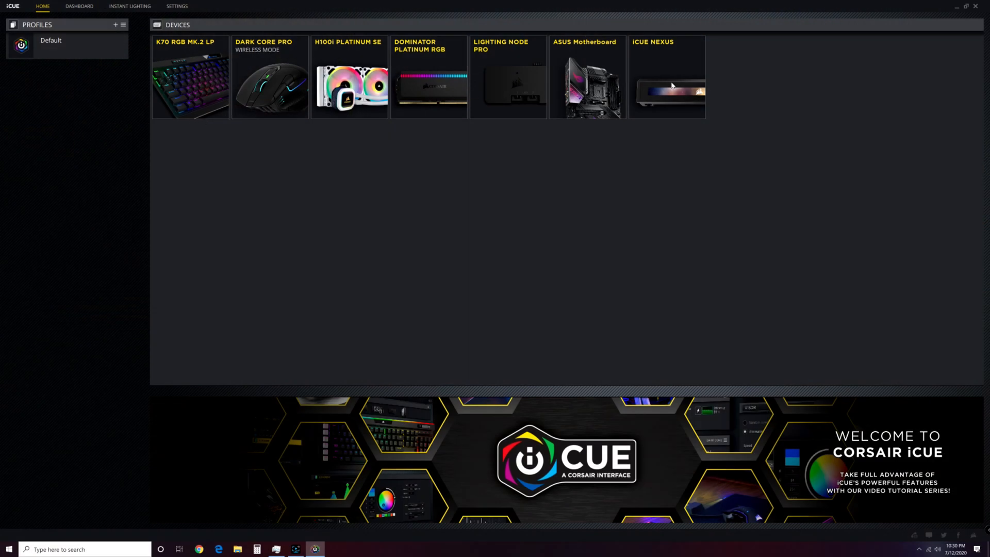
Show the iCUE NEXUS device page with its touchscreen panels stacked in one vertical list
{"action": "left_click", "coordinate": [78, 6]}
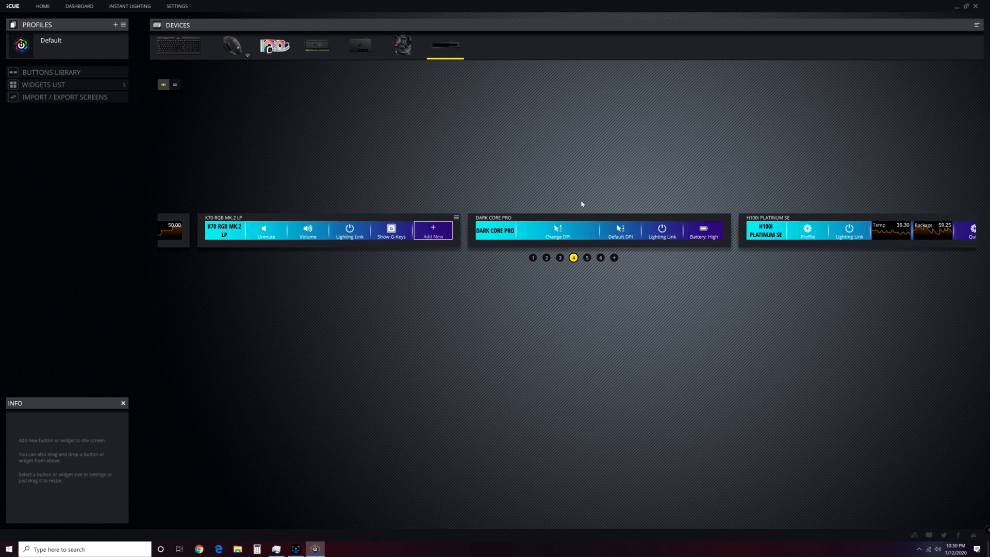
{"action": "left_click", "coordinate": [175, 84]}
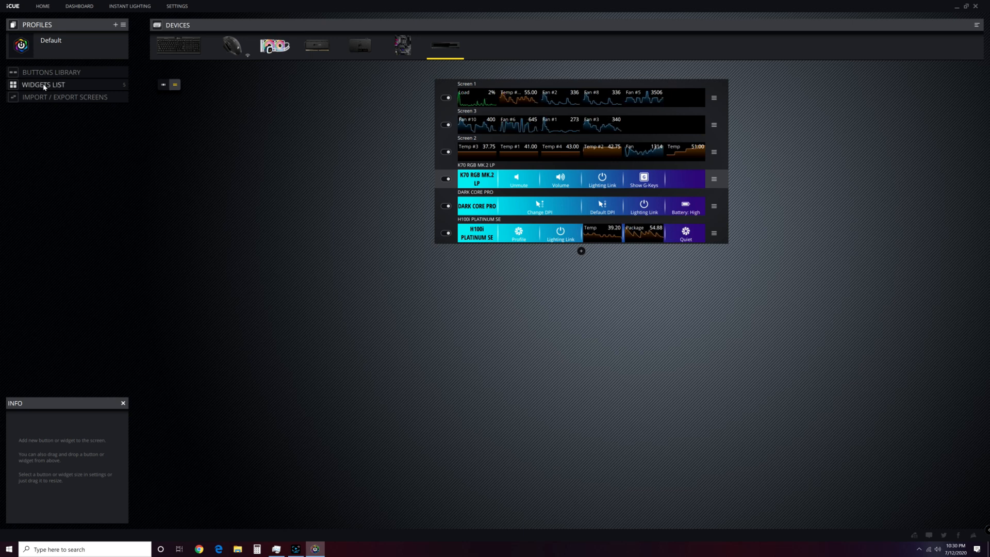
Show the Widgets List by device and expand the AMD Ryzen 9 3900X sensor group
{"action": "left_click", "coordinate": [43, 84]}
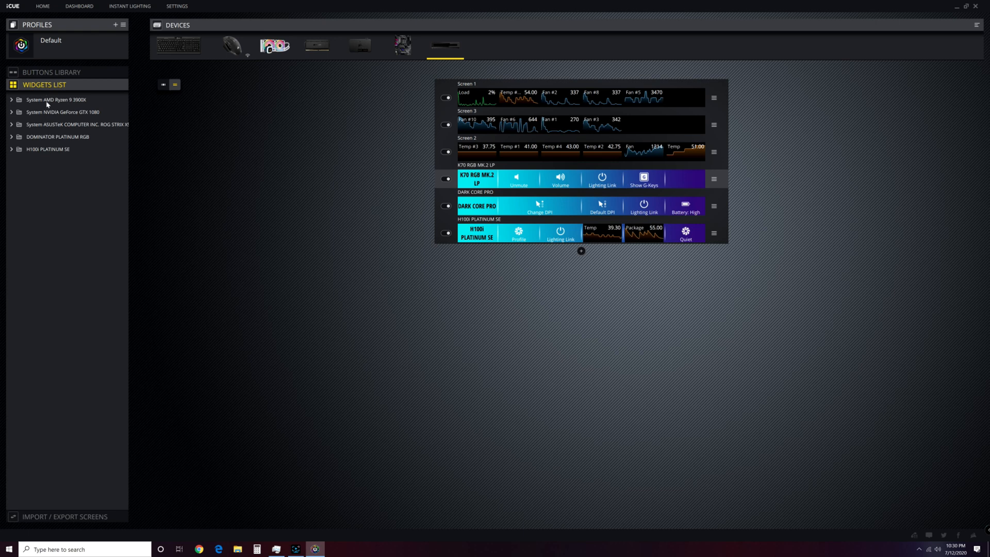
{"action": "left_click", "coordinate": [11, 99]}
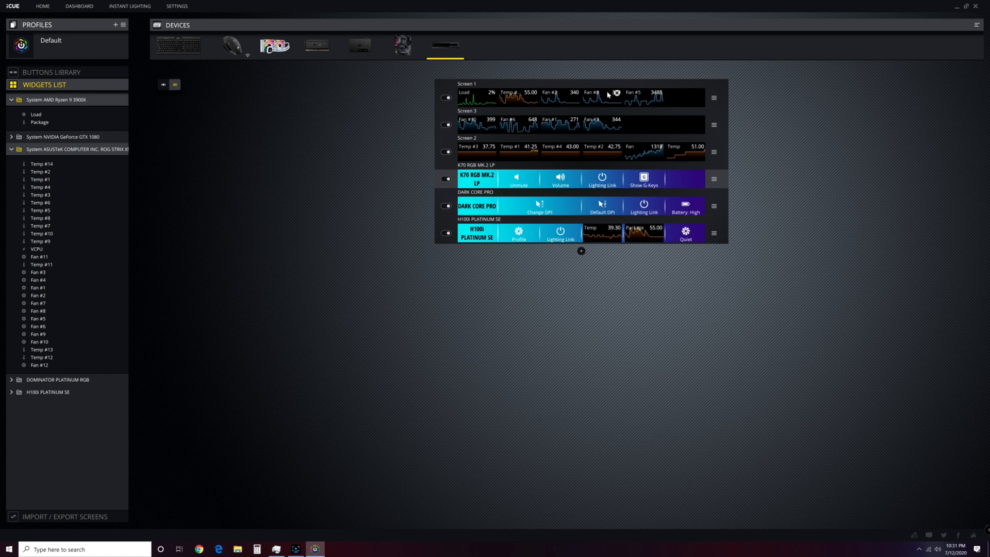
{"action": "mouse_move", "coordinate": [639, 111]}
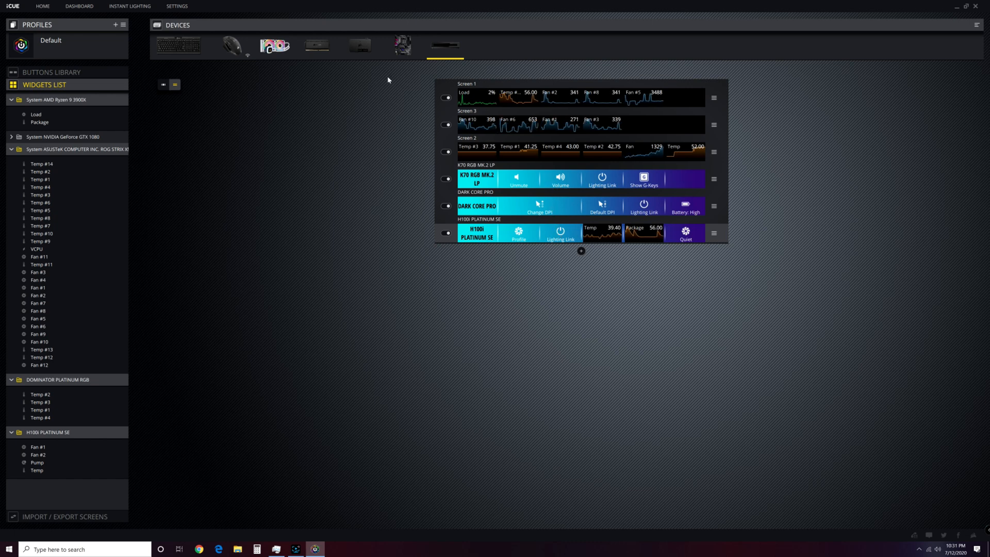
Switch to the ASUS Motherboard lighting page with its LED zones and Color Shift effect
{"action": "left_click", "coordinate": [403, 44]}
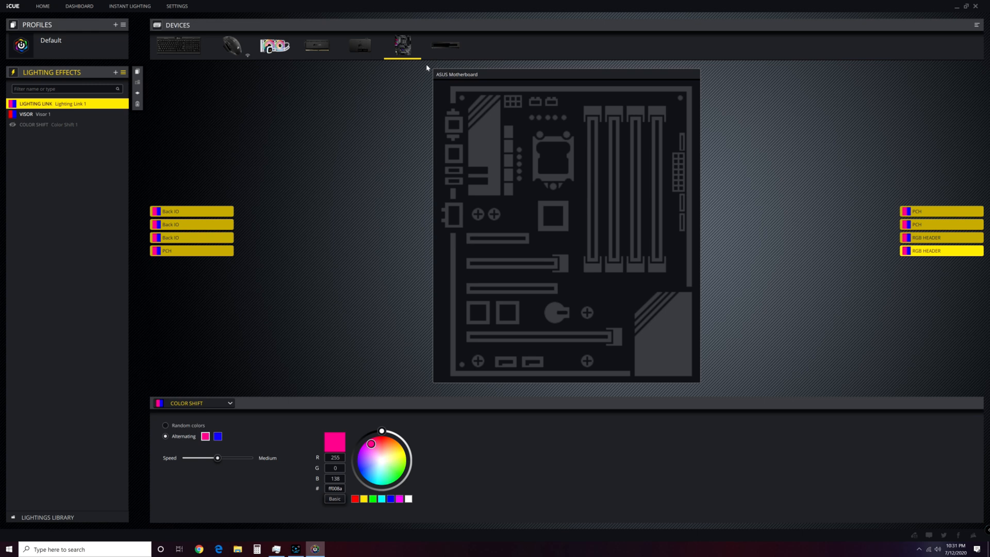
{"action": "mouse_move", "coordinate": [402, 44]}
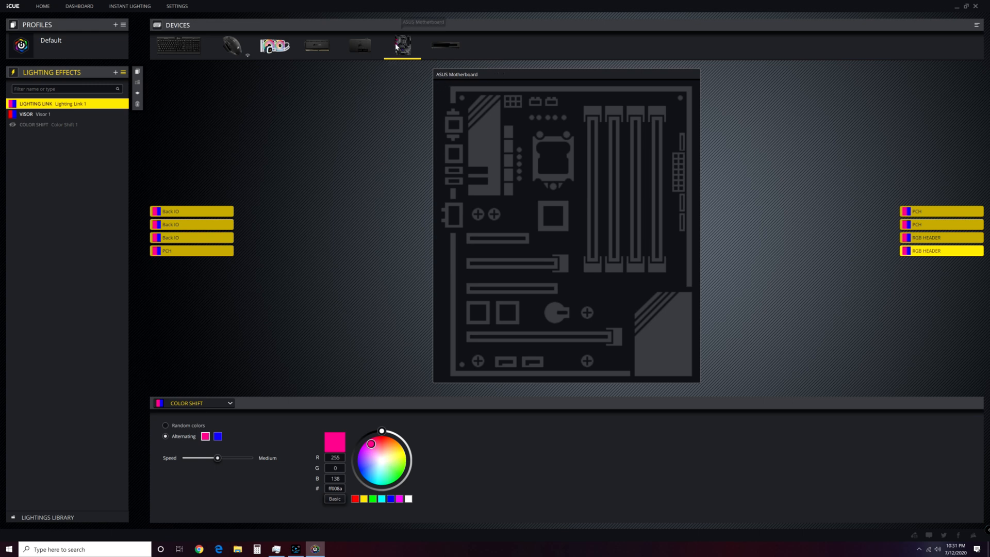
{"action": "mouse_move", "coordinate": [402, 45]}
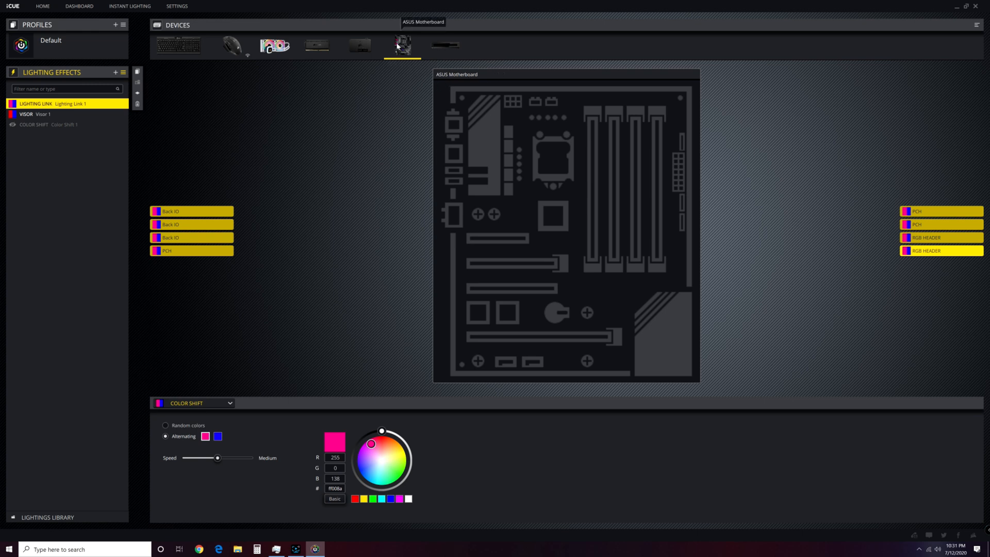
{"action": "mouse_move", "coordinate": [404, 293]}
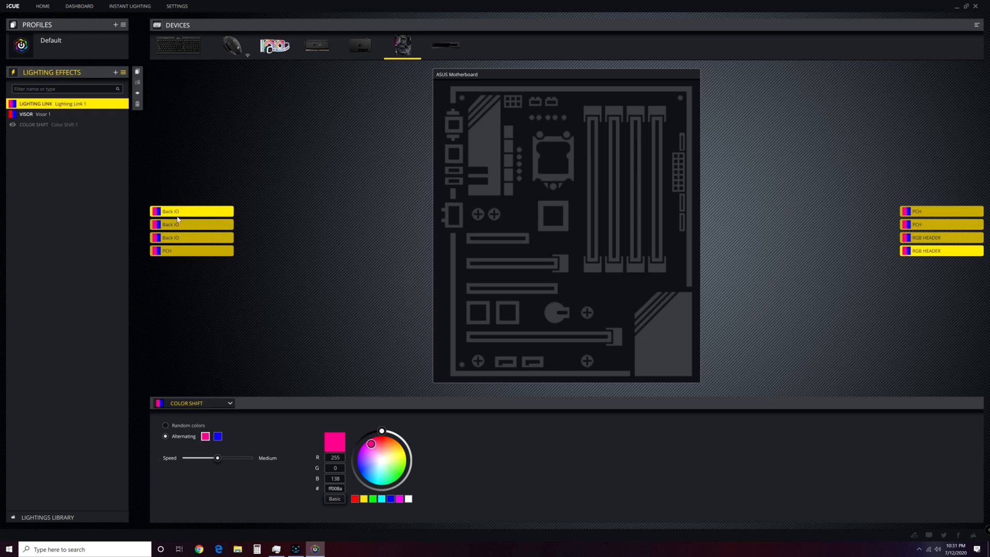
{"action": "mouse_move", "coordinate": [211, 212]}
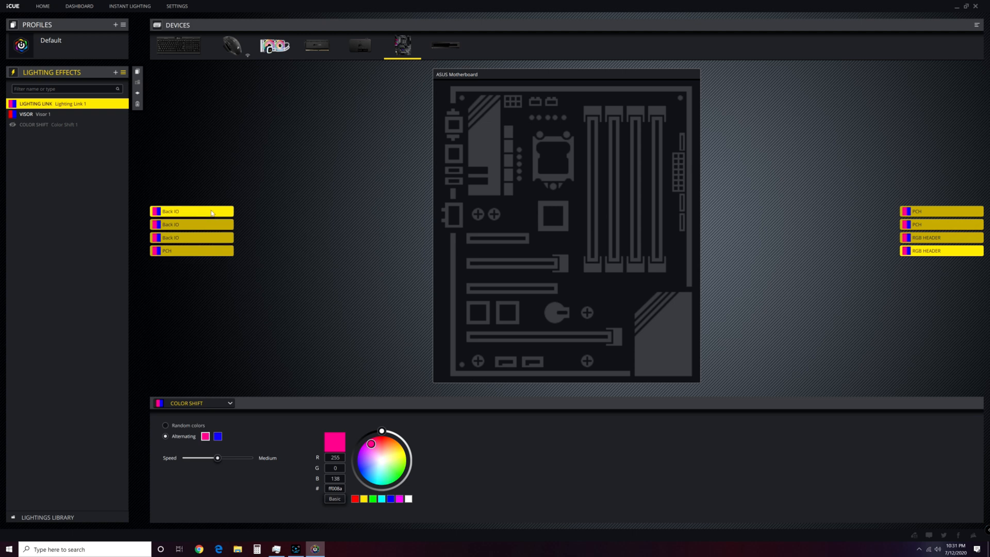